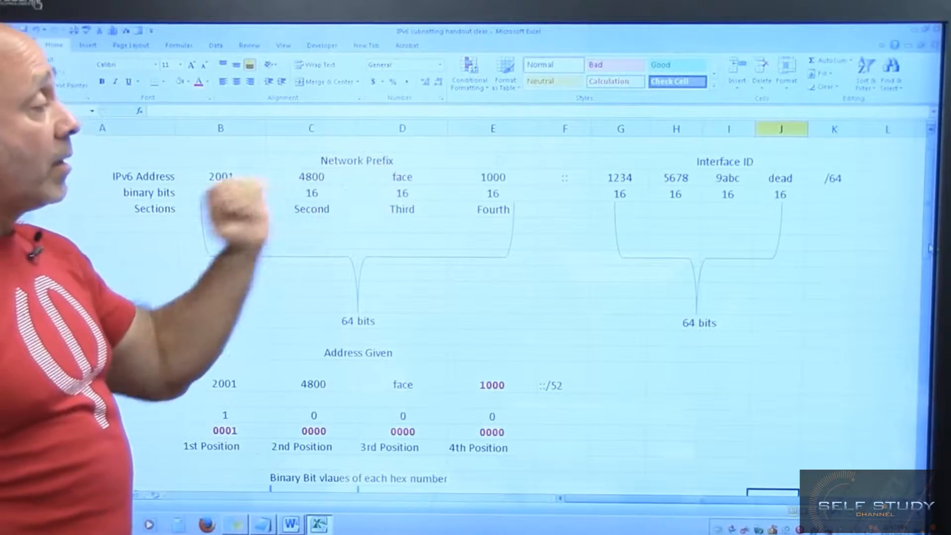
Scroll down to the binary bit values per hex digit and the /56 subnets 1000, 1100, 1200.
click(492, 177)
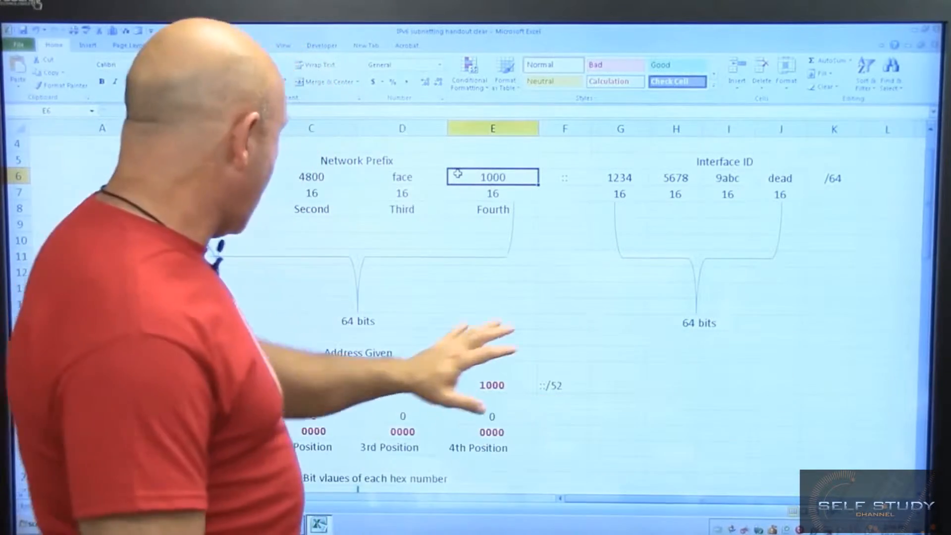
scroll(down, 3)
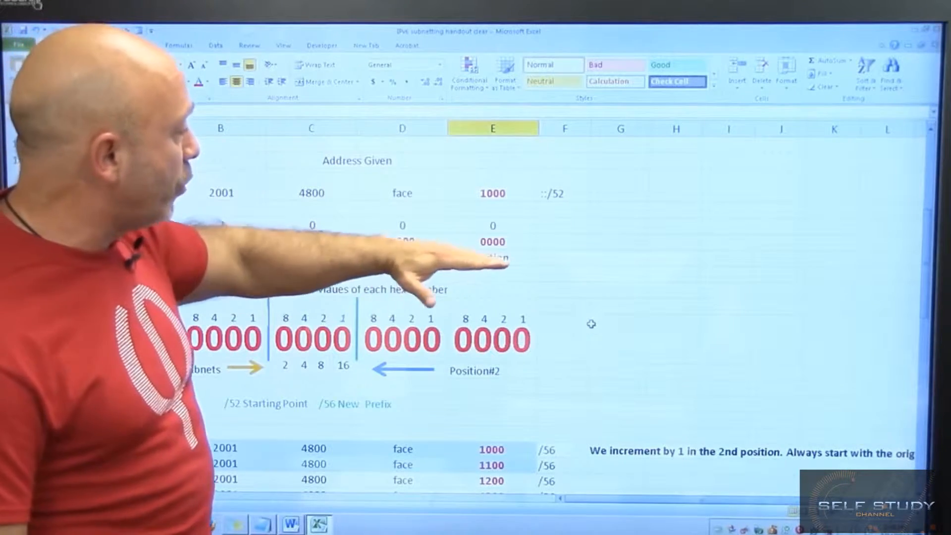
click(493, 193)
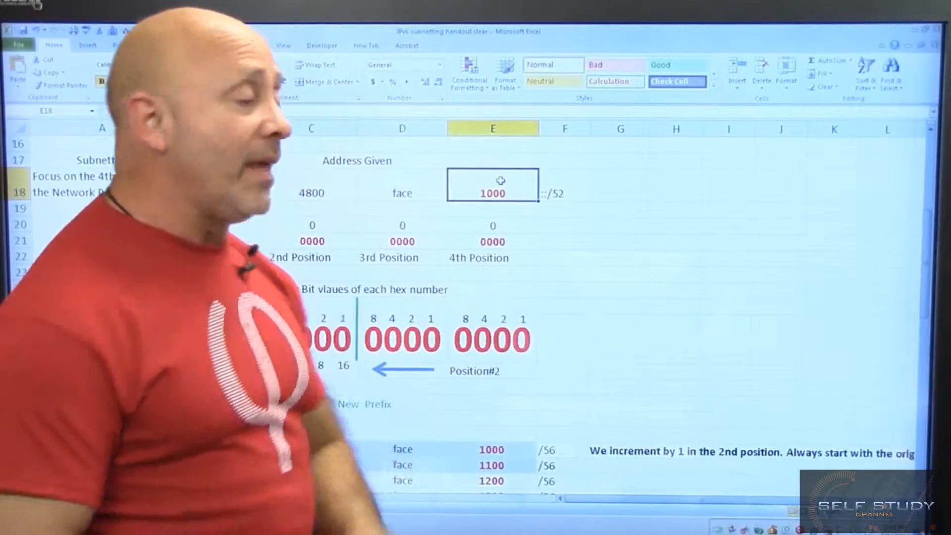
click(492, 257)
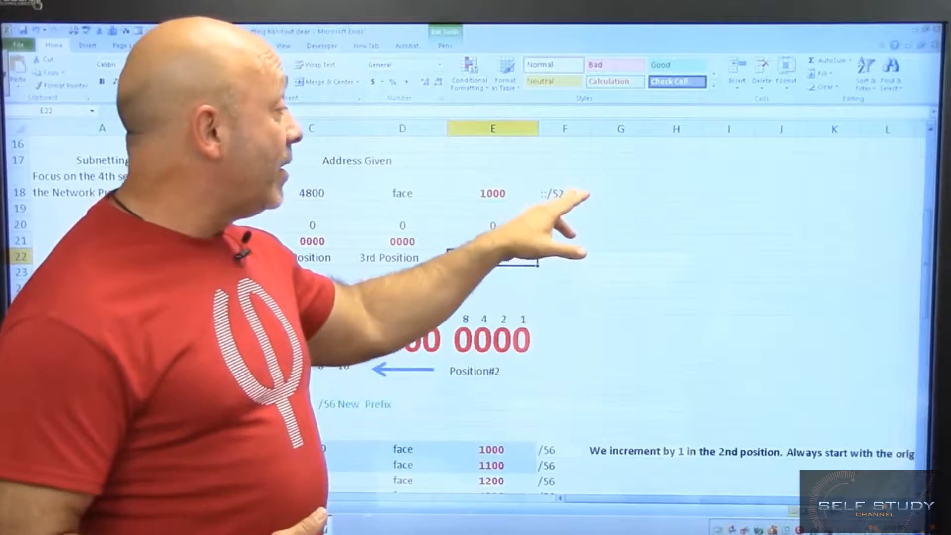
click(564, 185)
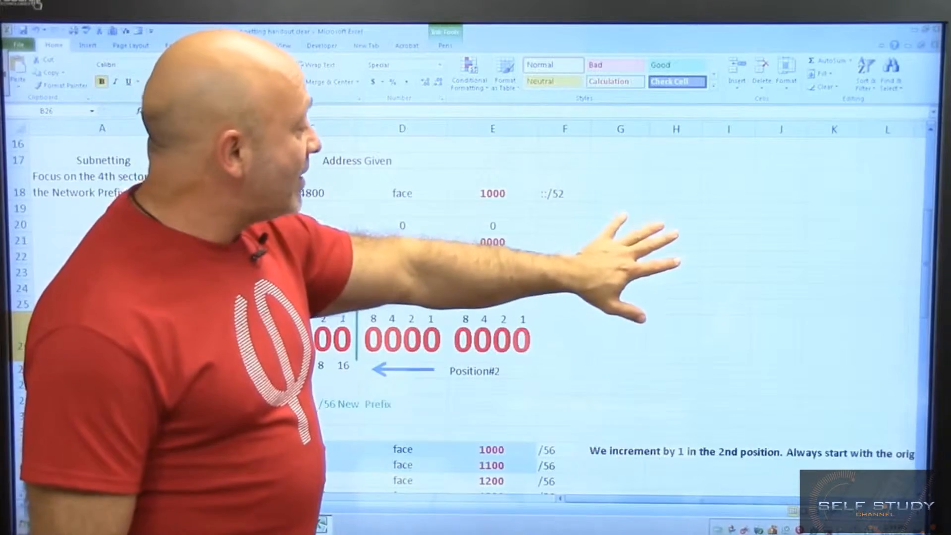
scroll(up, 3)
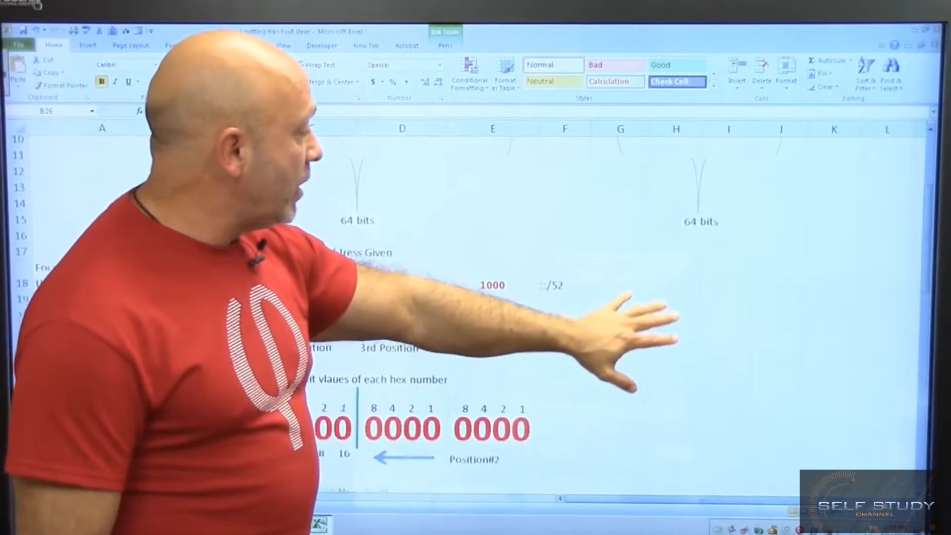